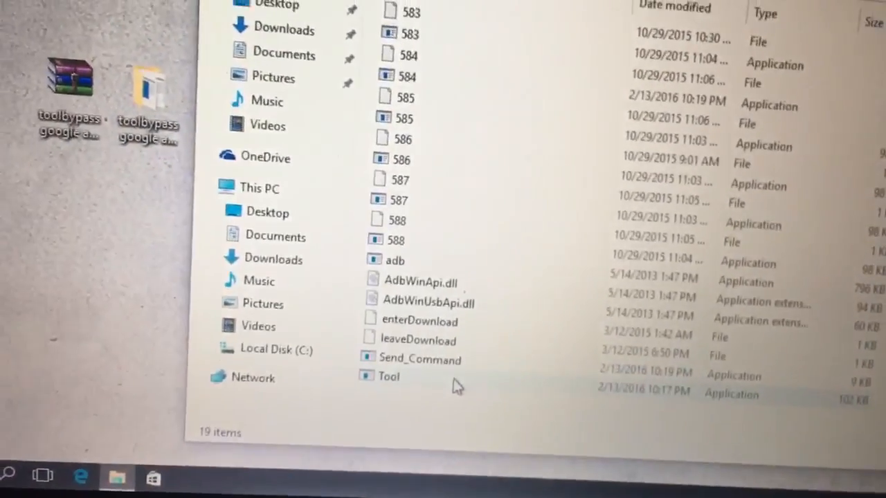
- Launch Tool.exe from the extracted toolbypass folder, triggering the UAC prompt
right_click(456, 386)
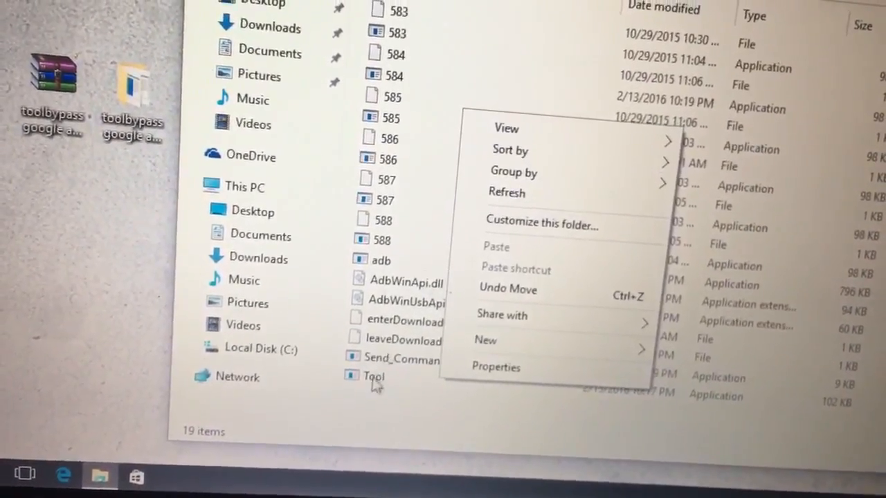
right_click(374, 376)
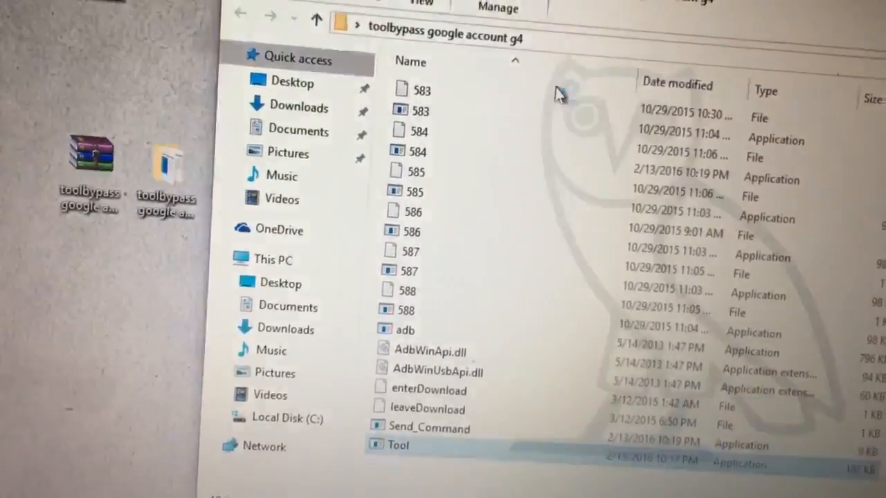
double_click(398, 446)
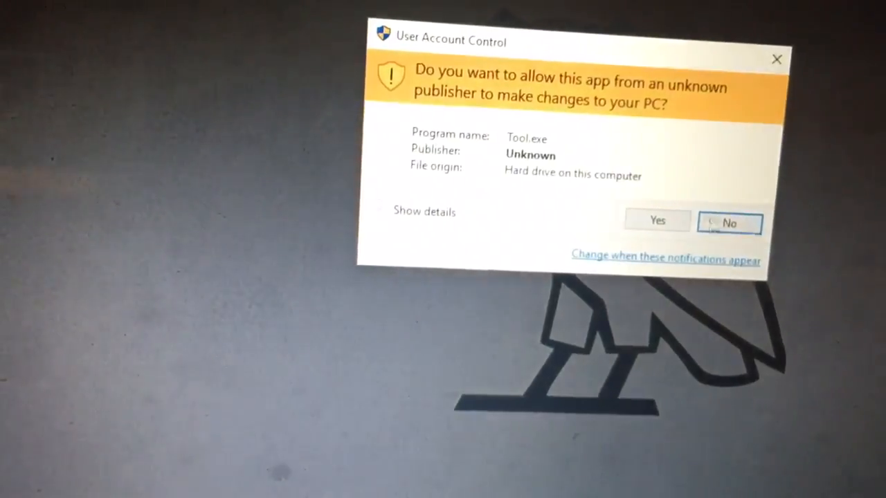
- Allow Tool.exe to make changes, bringing up the console's model list
click(656, 222)
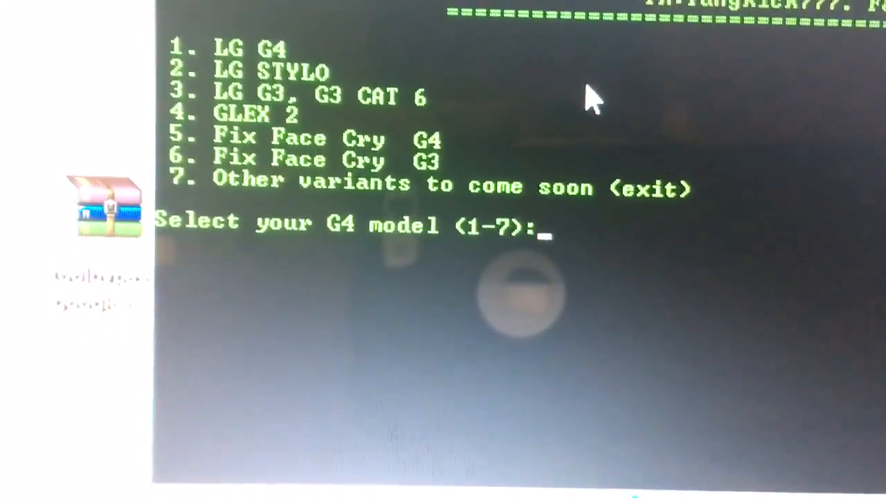
- Choose option 2 (LG STYLO) so the tool finds the phone on COM4 and reboots it
text(2)
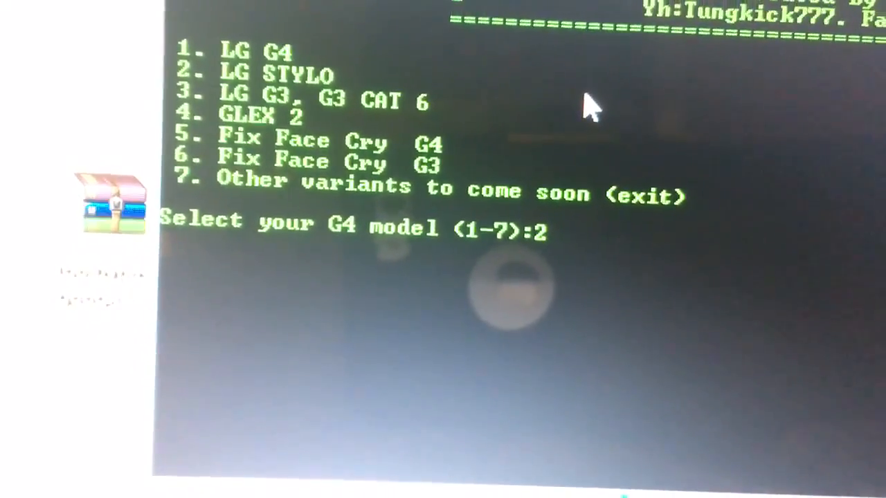
key(enter)
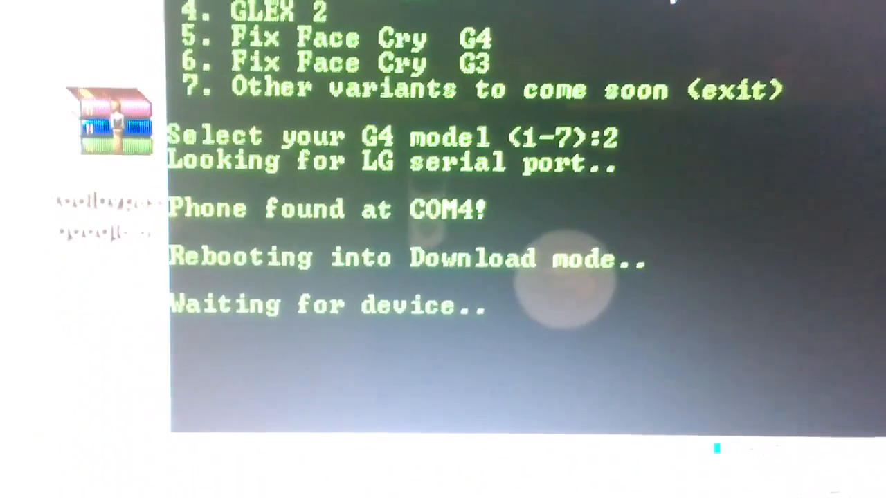